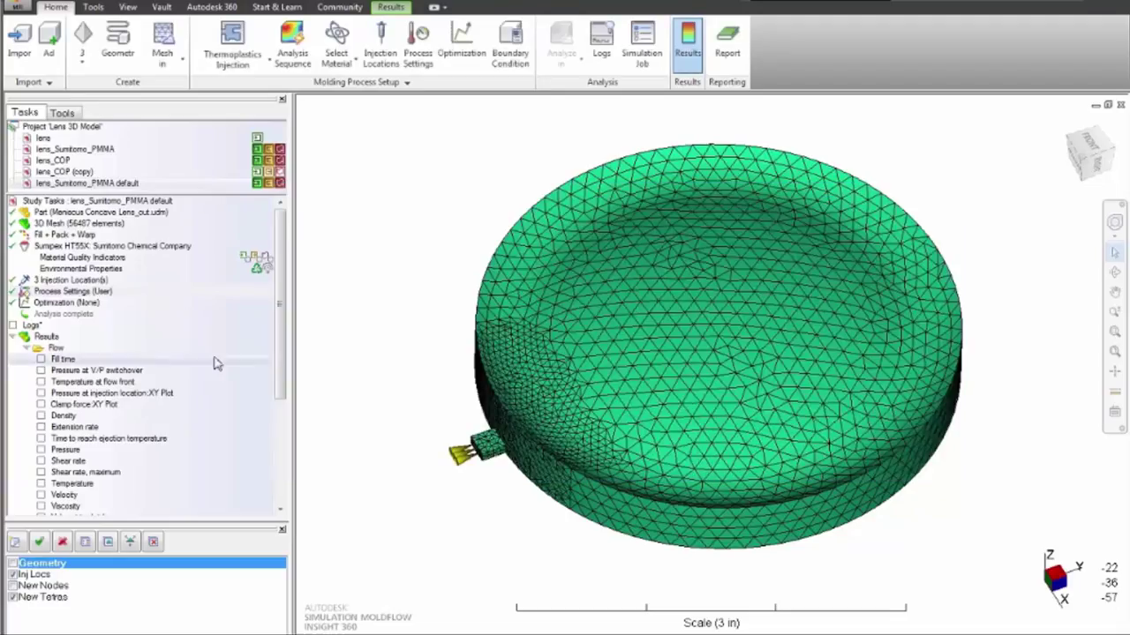
- Show 'Change in refractive index after Warpage' from the Warp results folder
scroll(down, 3)
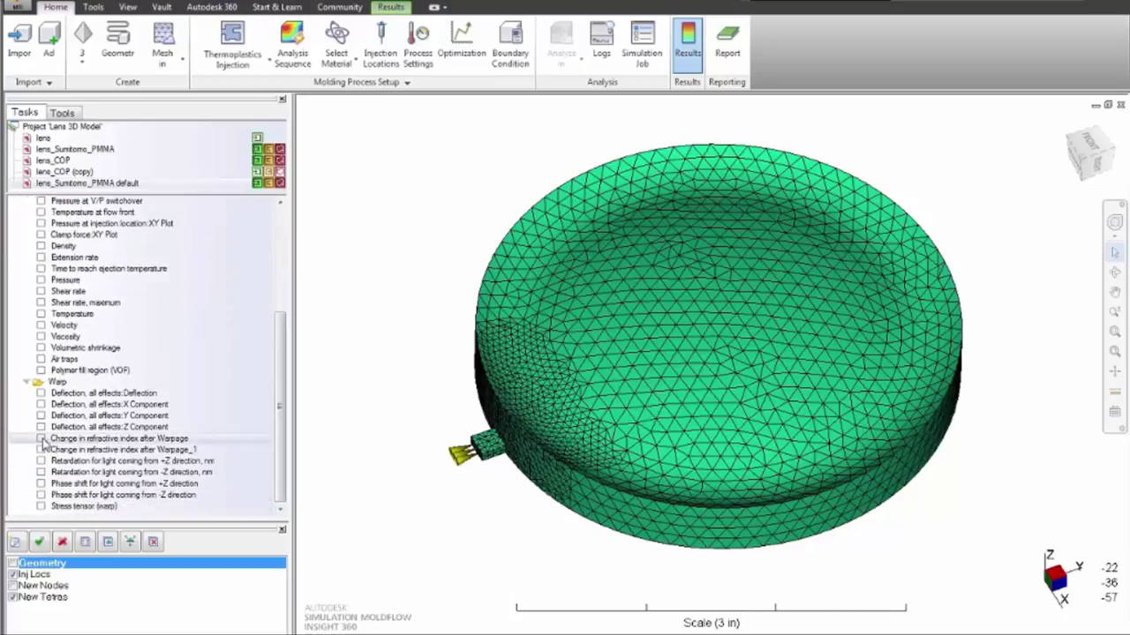
click(40, 439)
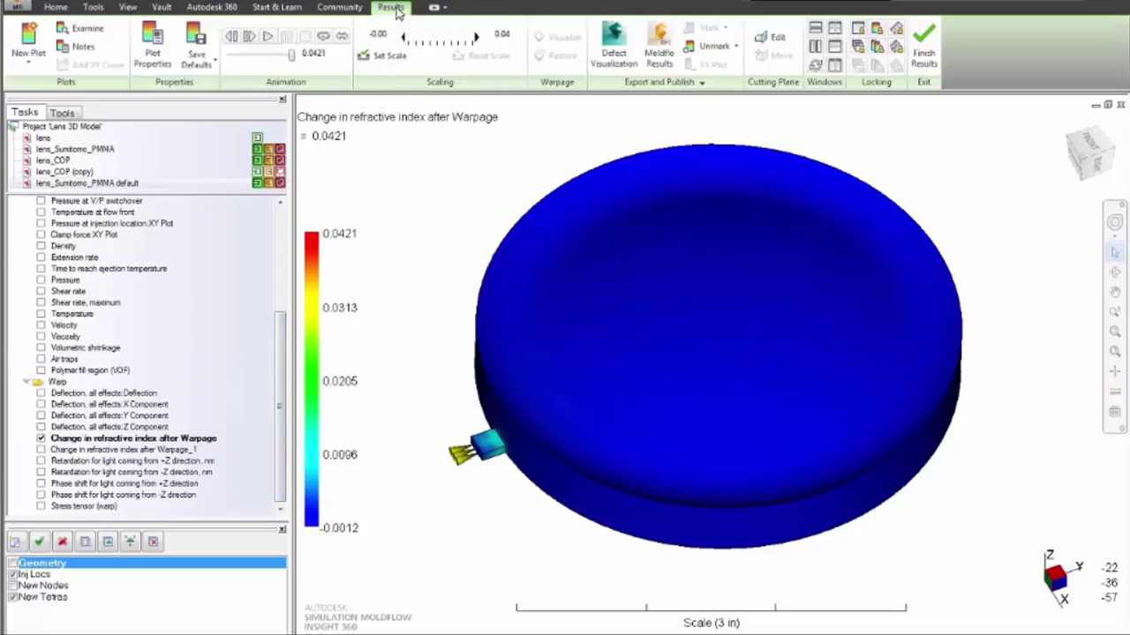
- Set the plot's specified colour scale to Min 0 and Max 0.0025
click(152, 45)
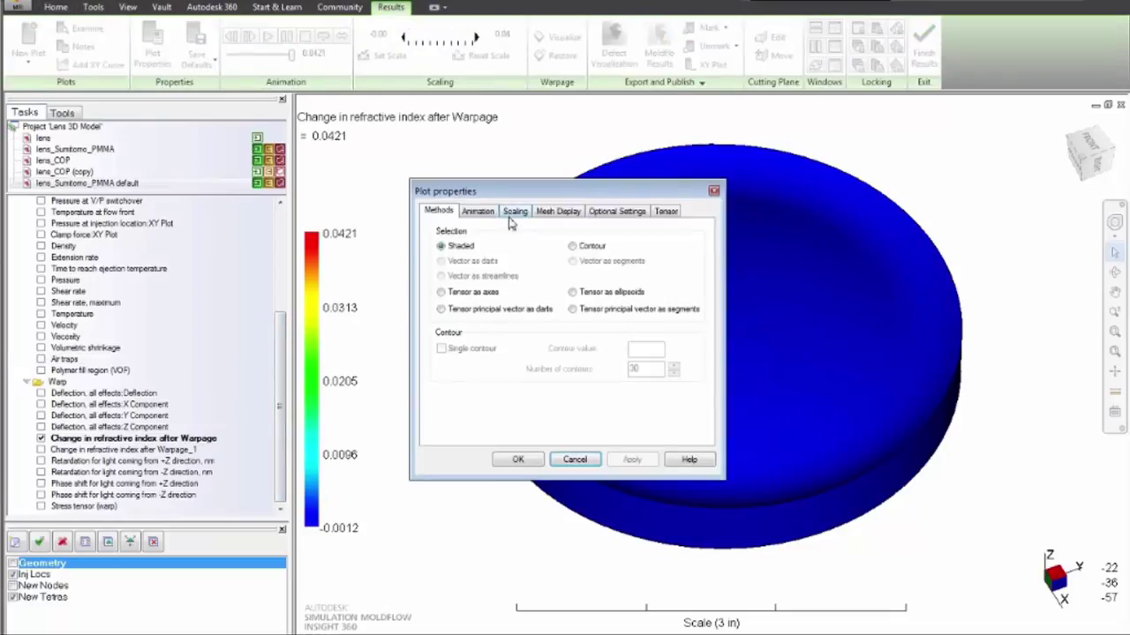
click(514, 211)
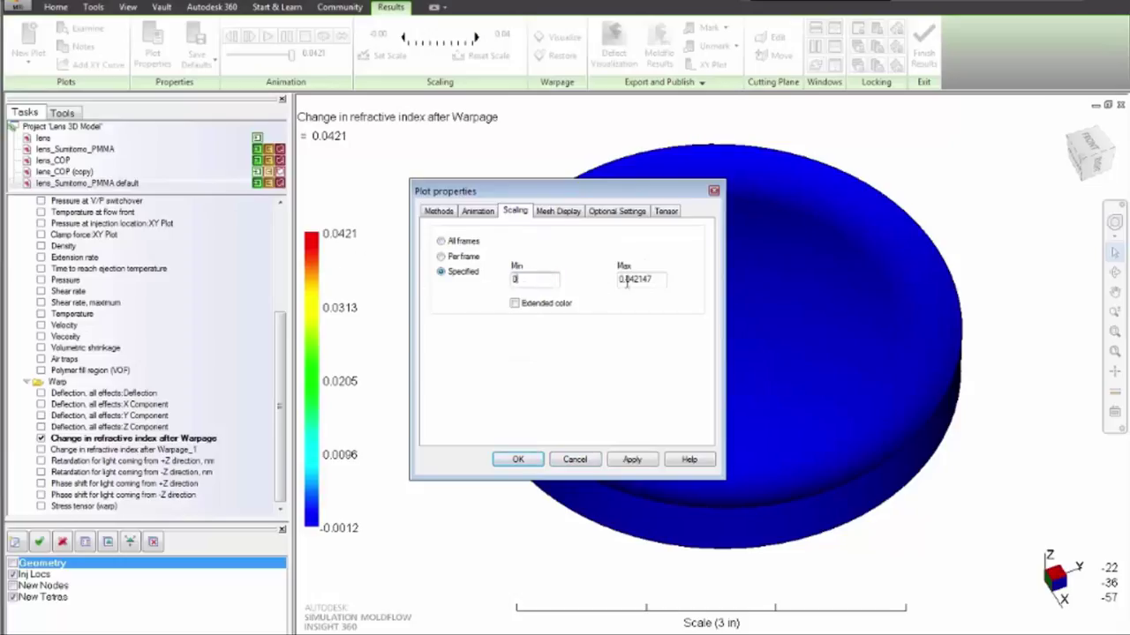
triple_click(640, 279)
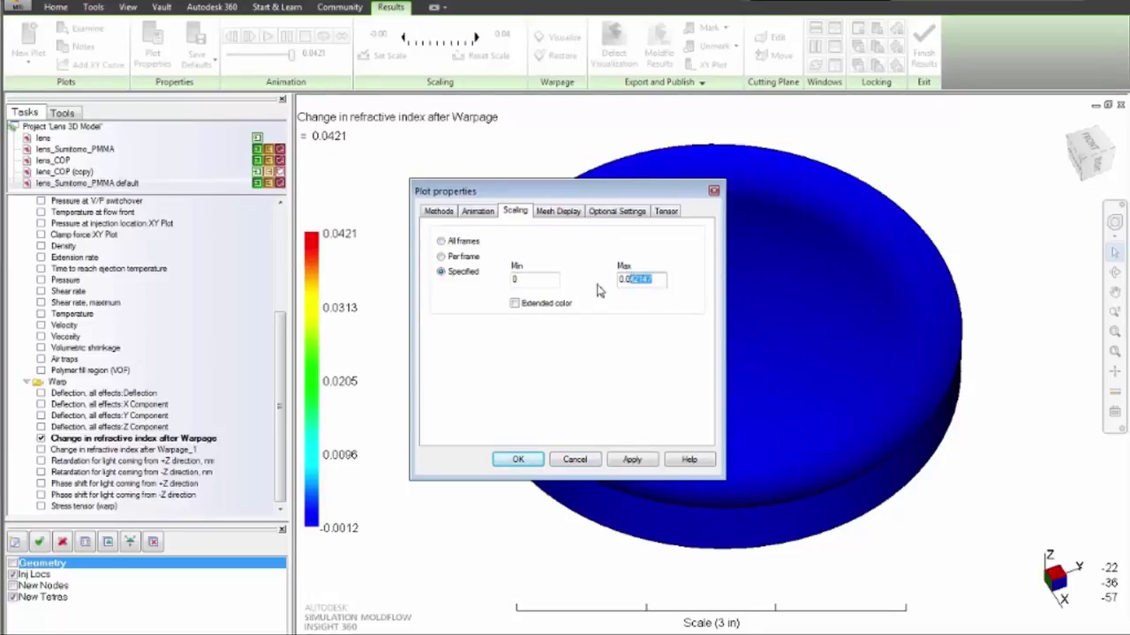
text(0.0025)
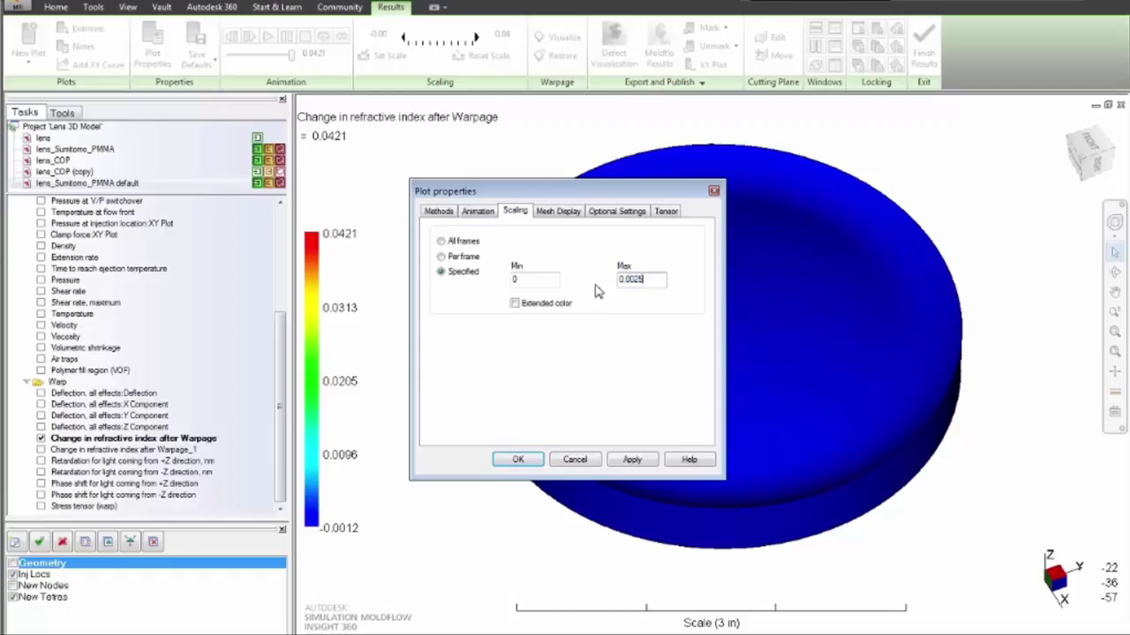
click(518, 459)
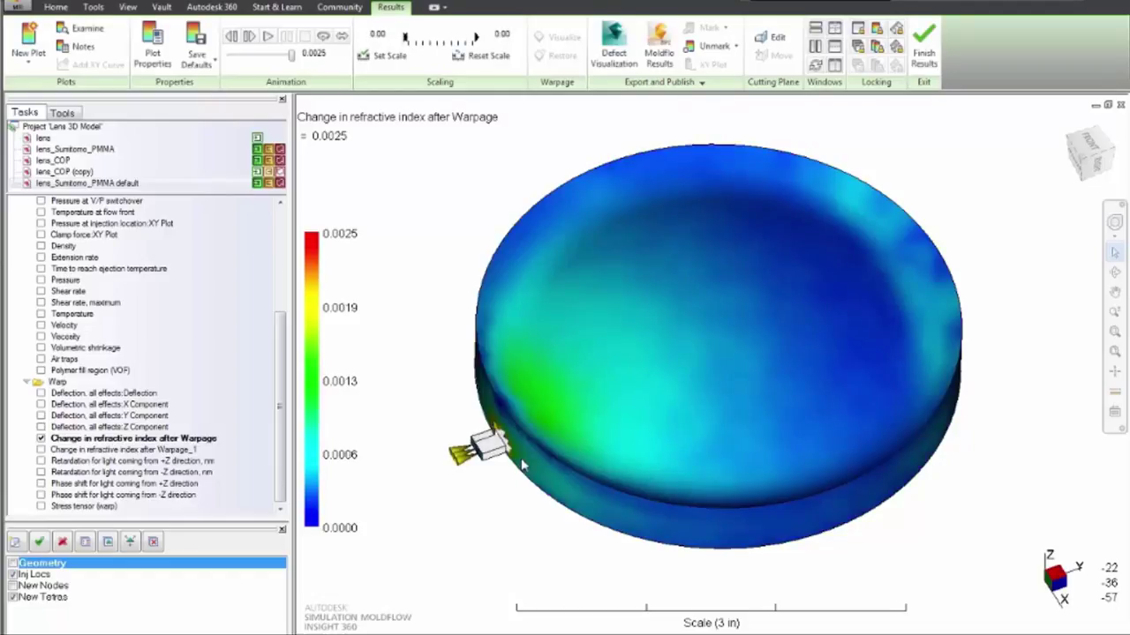
mouse_move(245, 117)
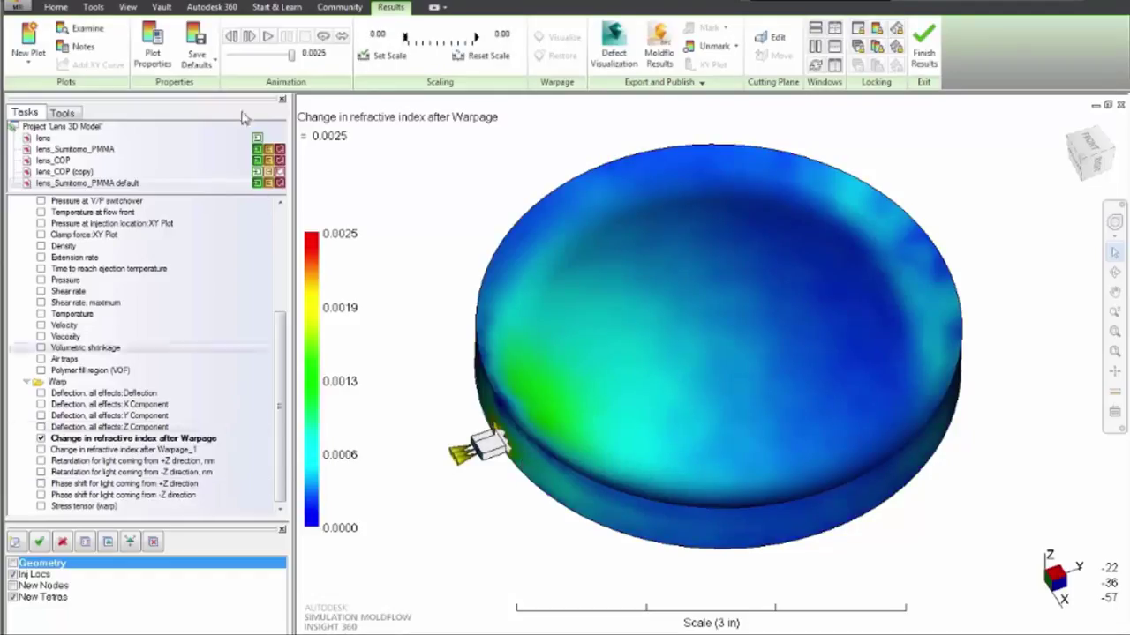
- Activate cutting Plane YZ, then zoom and rotate toward the cut near the gate
click(127, 7)
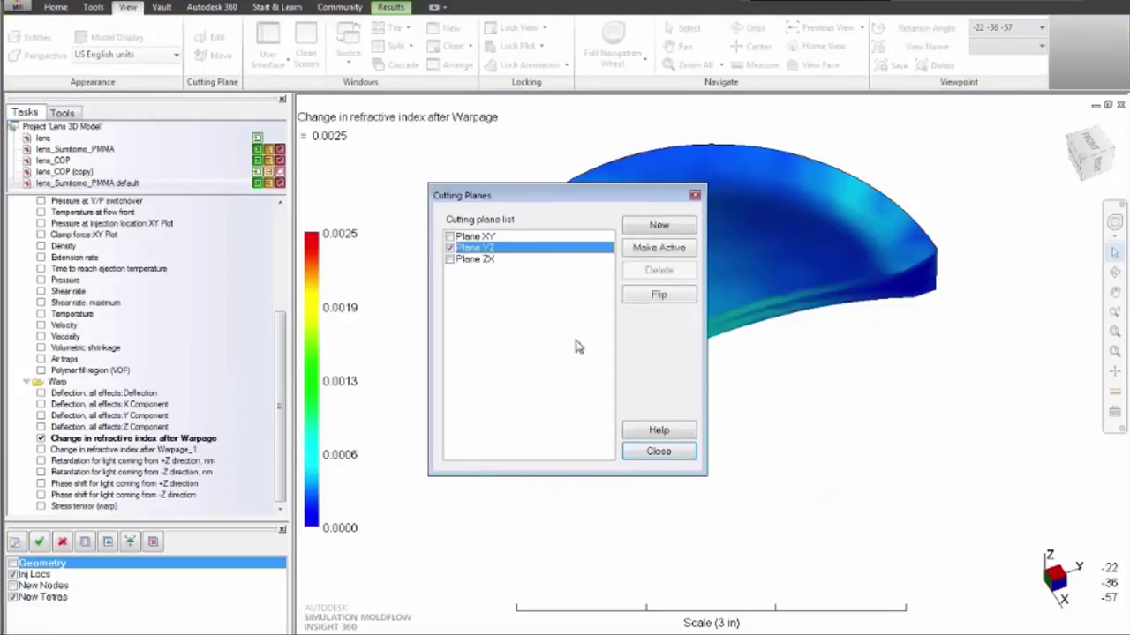
click(658, 451)
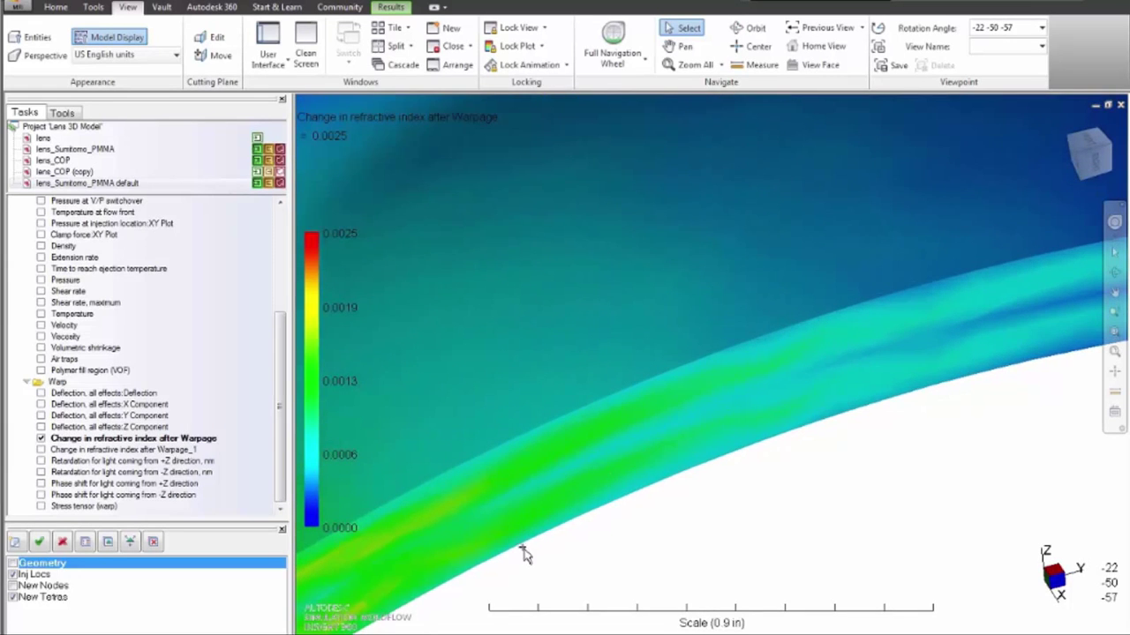
drag(525, 556, 810, 365)
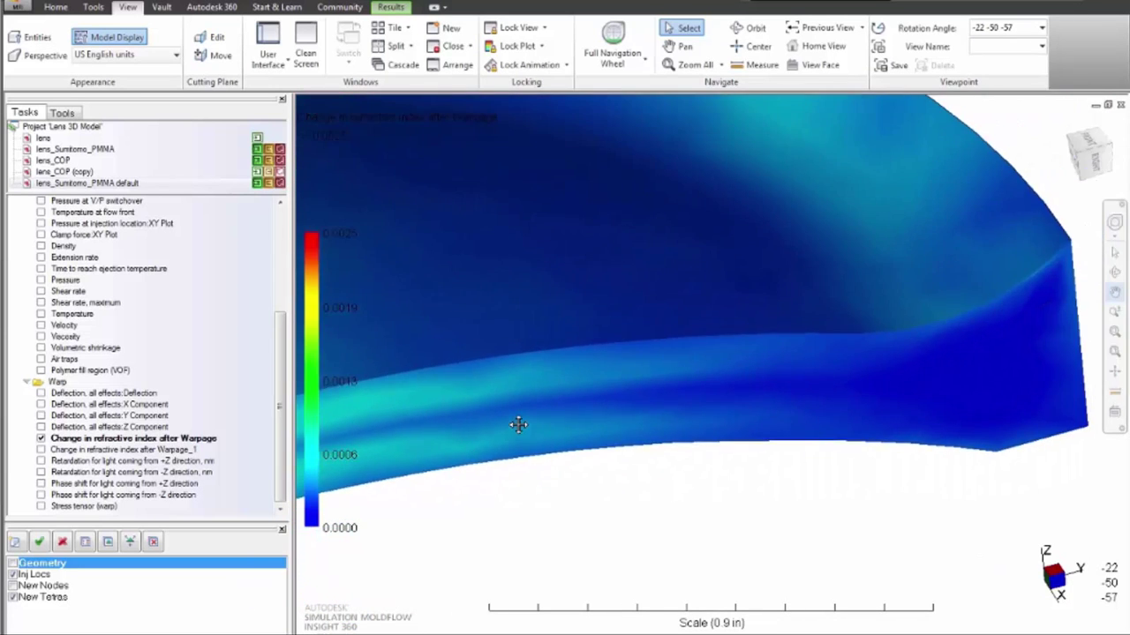
drag(518, 425, 848, 352)
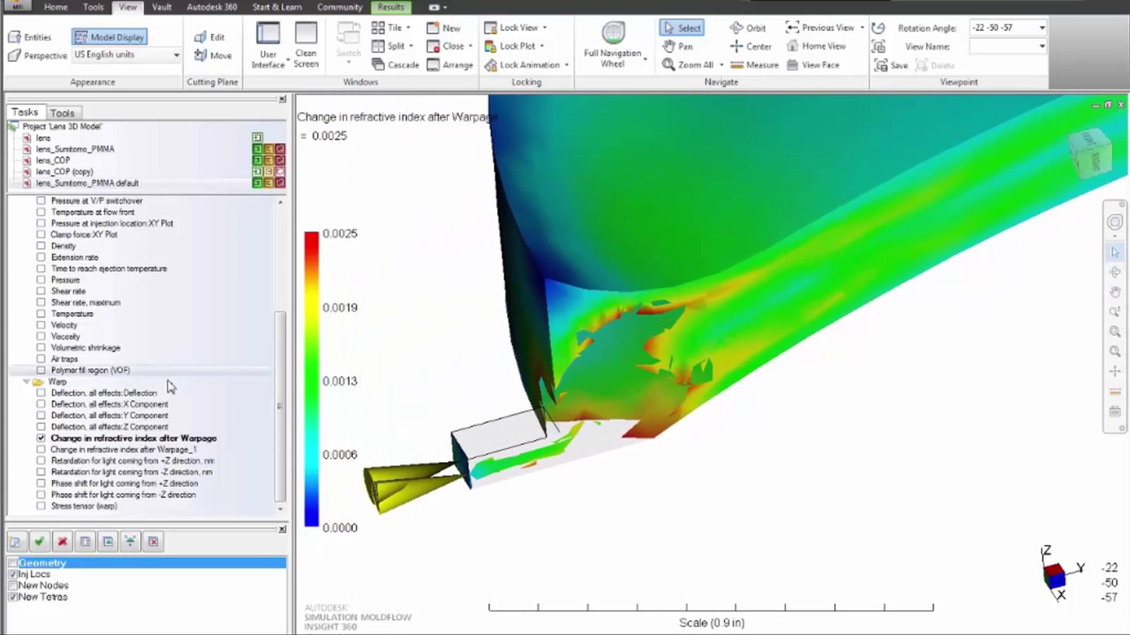
- Tick 'Change in refractive index after Warpage_1', then show retardation for light from +Z
click(41, 449)
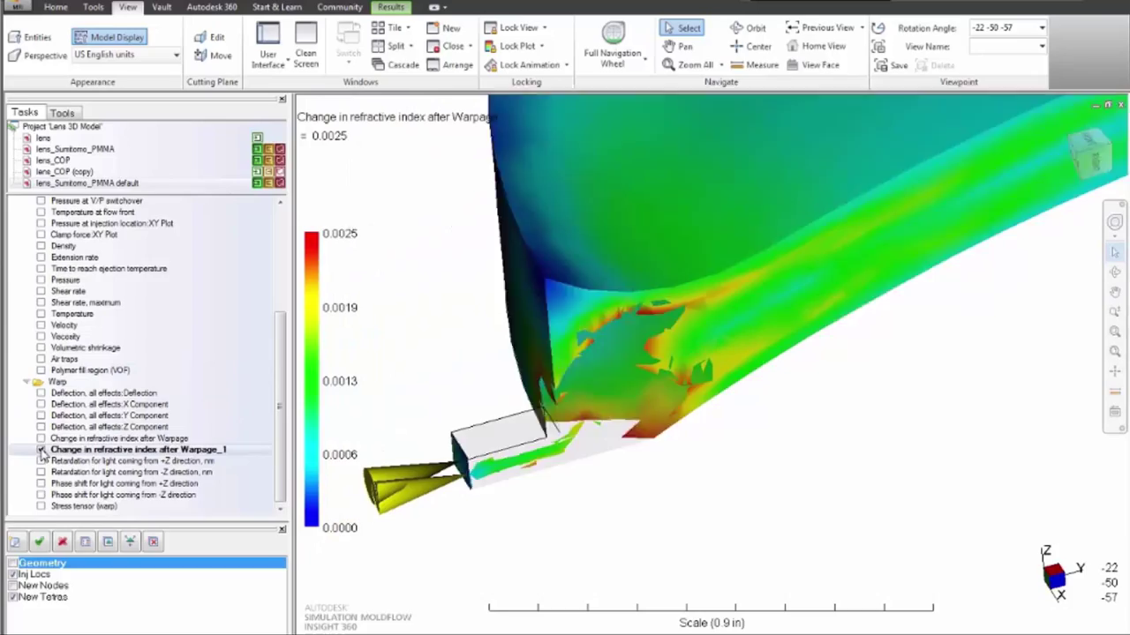
click(41, 449)
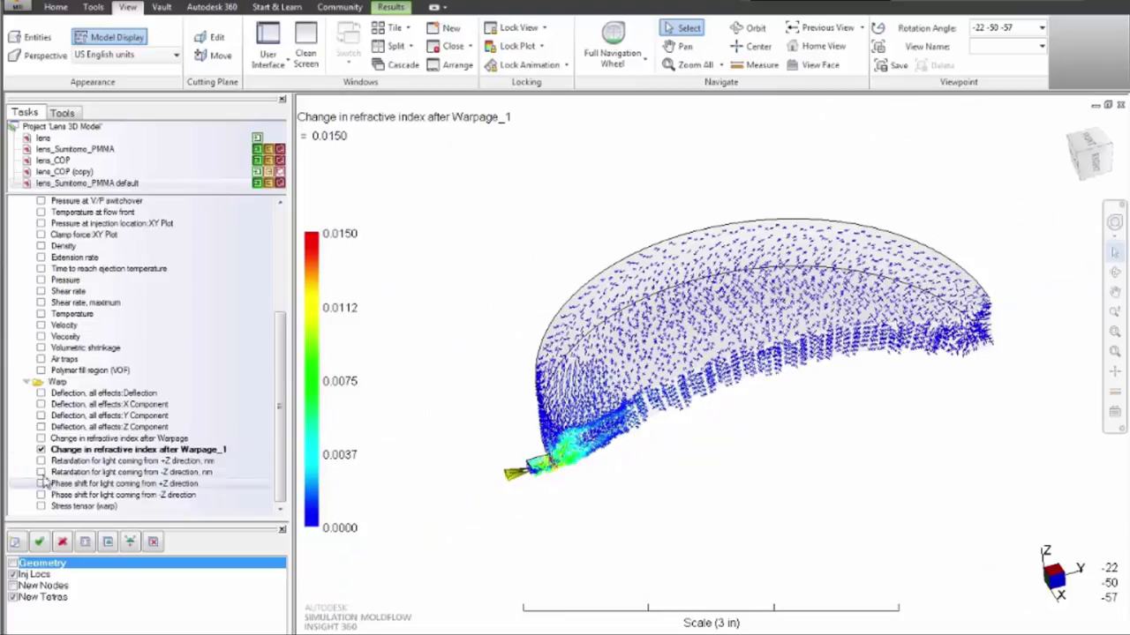
click(42, 460)
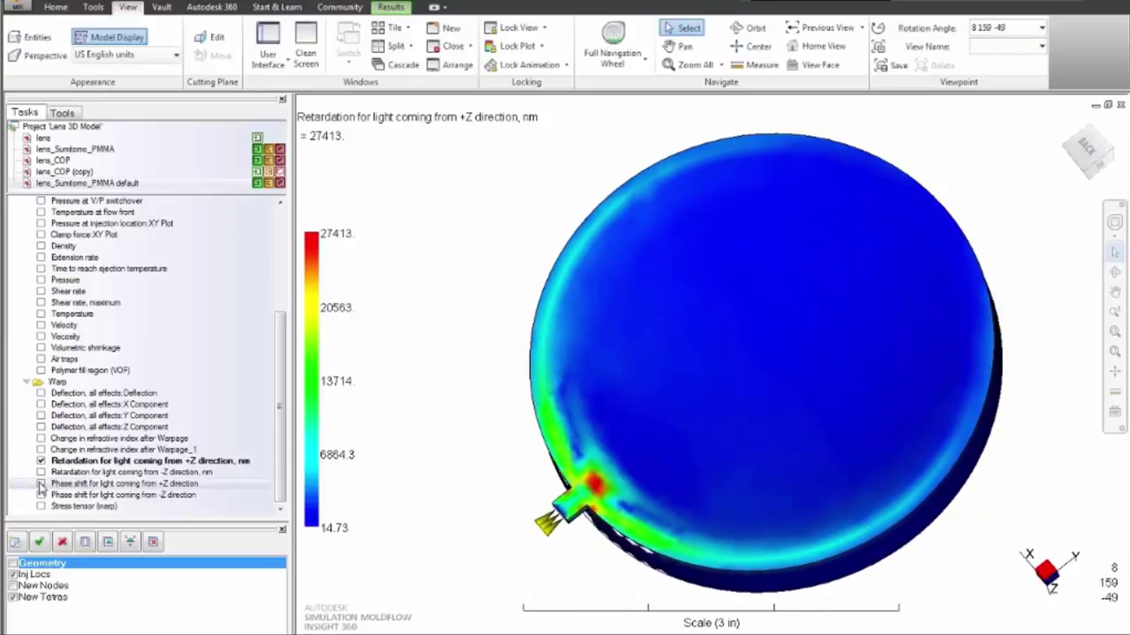
- Show phase shift for light from +Z, then the warp stress tensor result
click(41, 484)
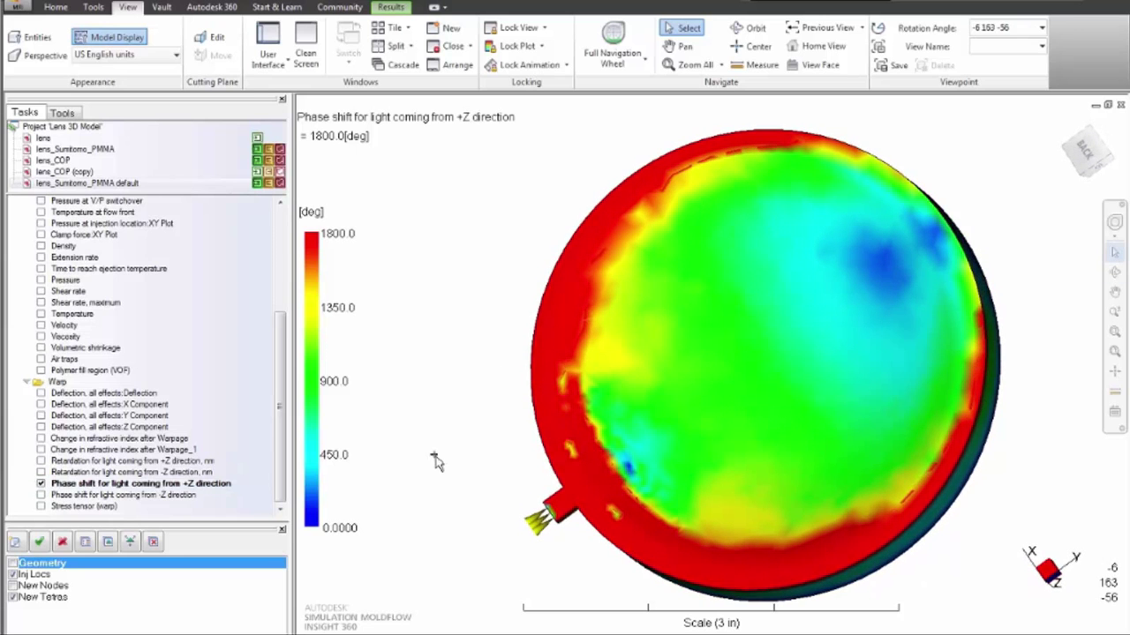
click(132, 472)
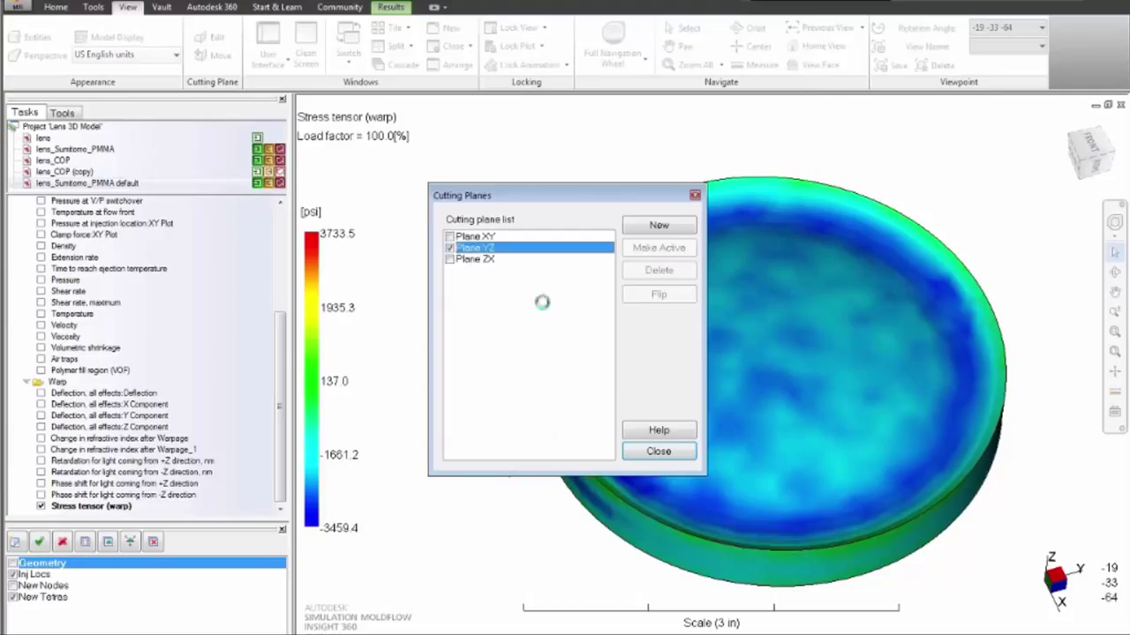
- Close the cutting plane list and apply a cutting plane move distance
click(658, 451)
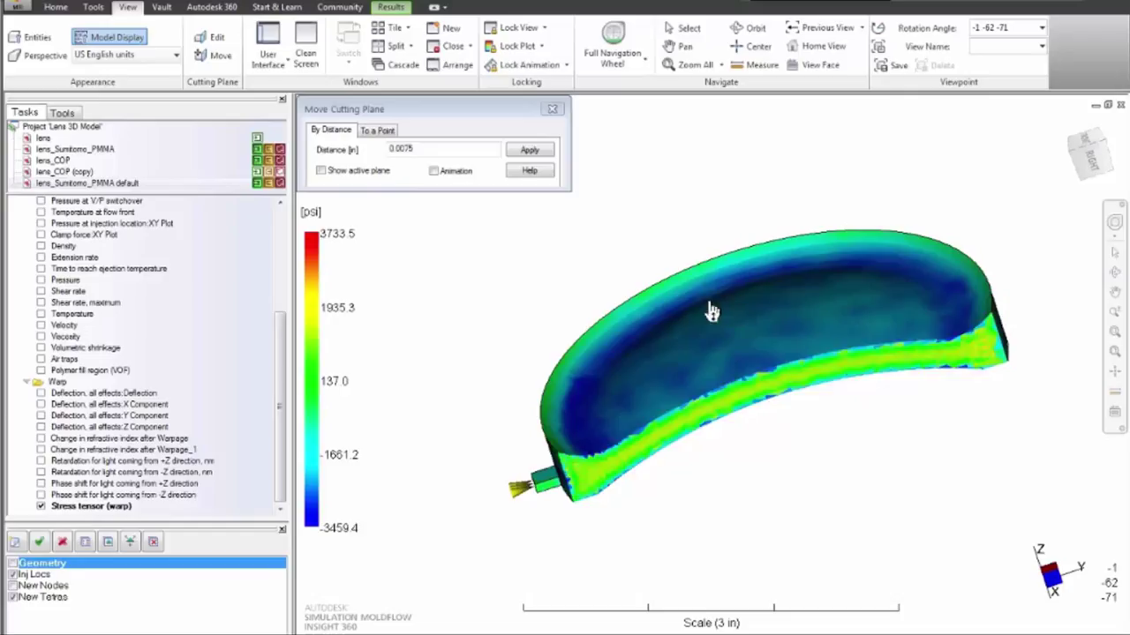
click(529, 148)
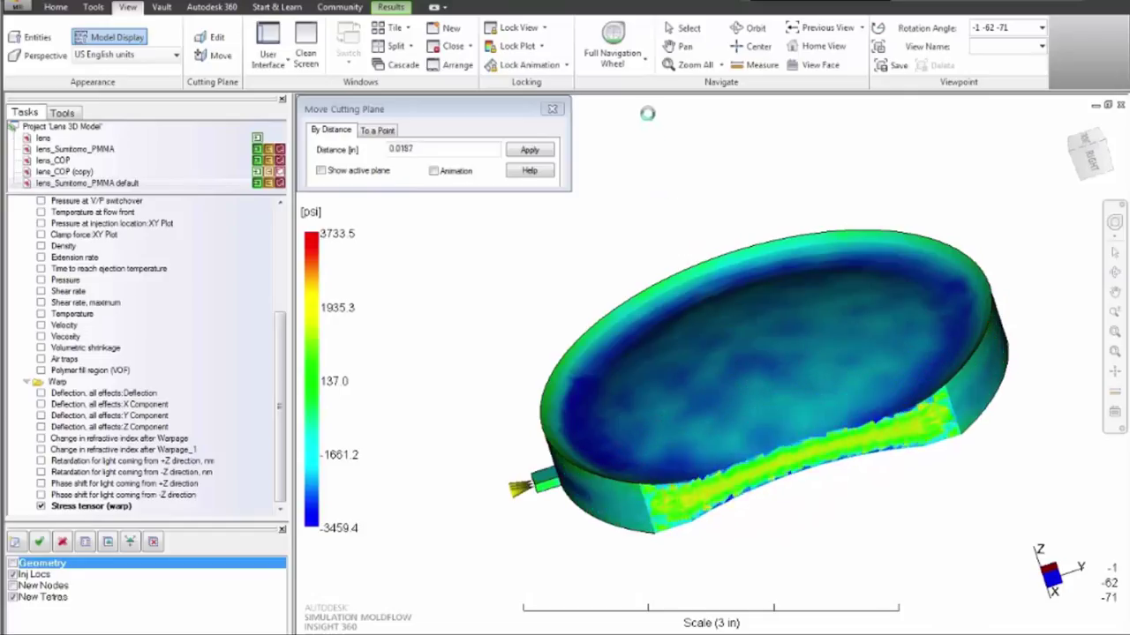